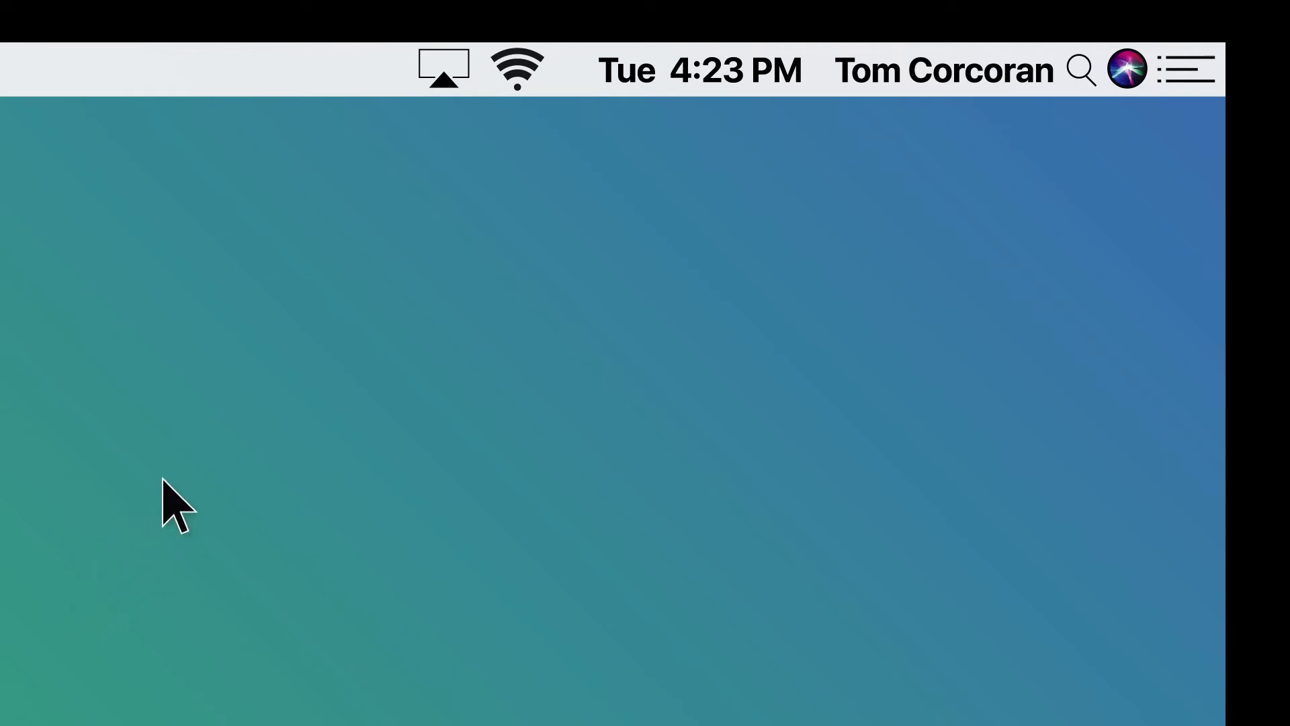
pyautogui.moveTo(452, 173)
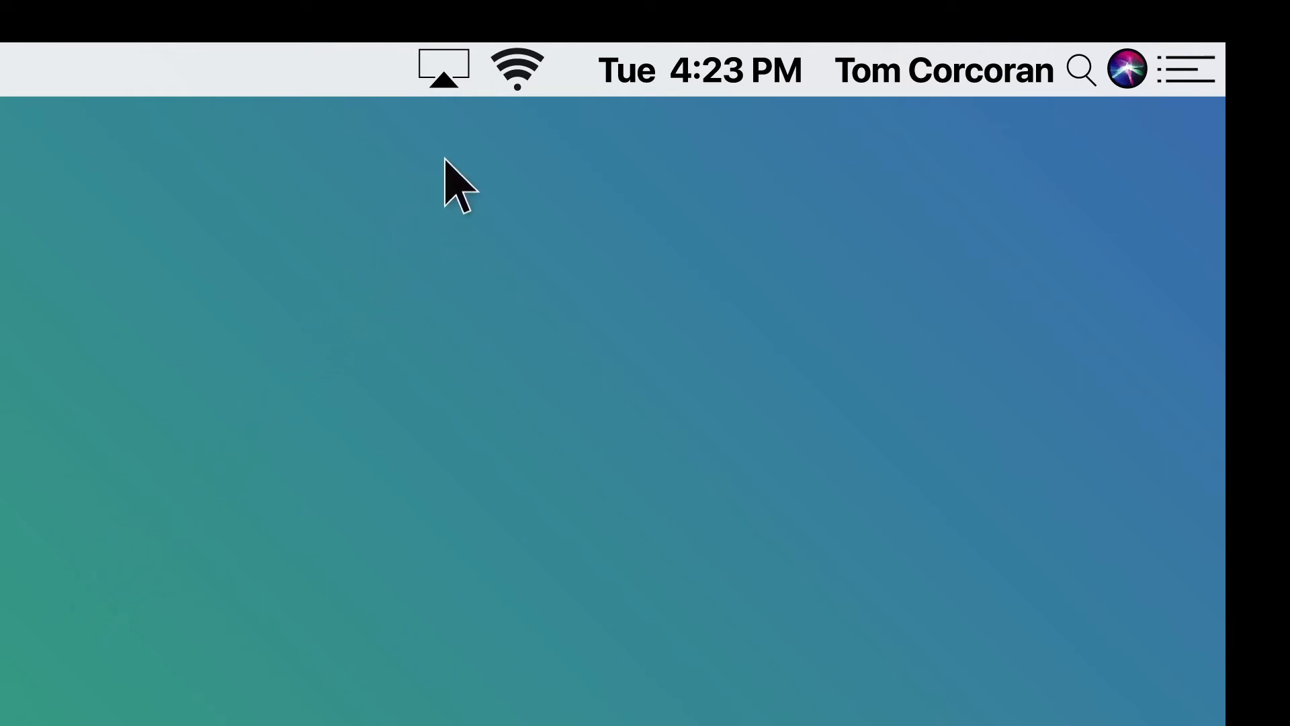
# Show the list of nearby Wi-Fi networks from the menu bar.
pyautogui.click(516, 68)
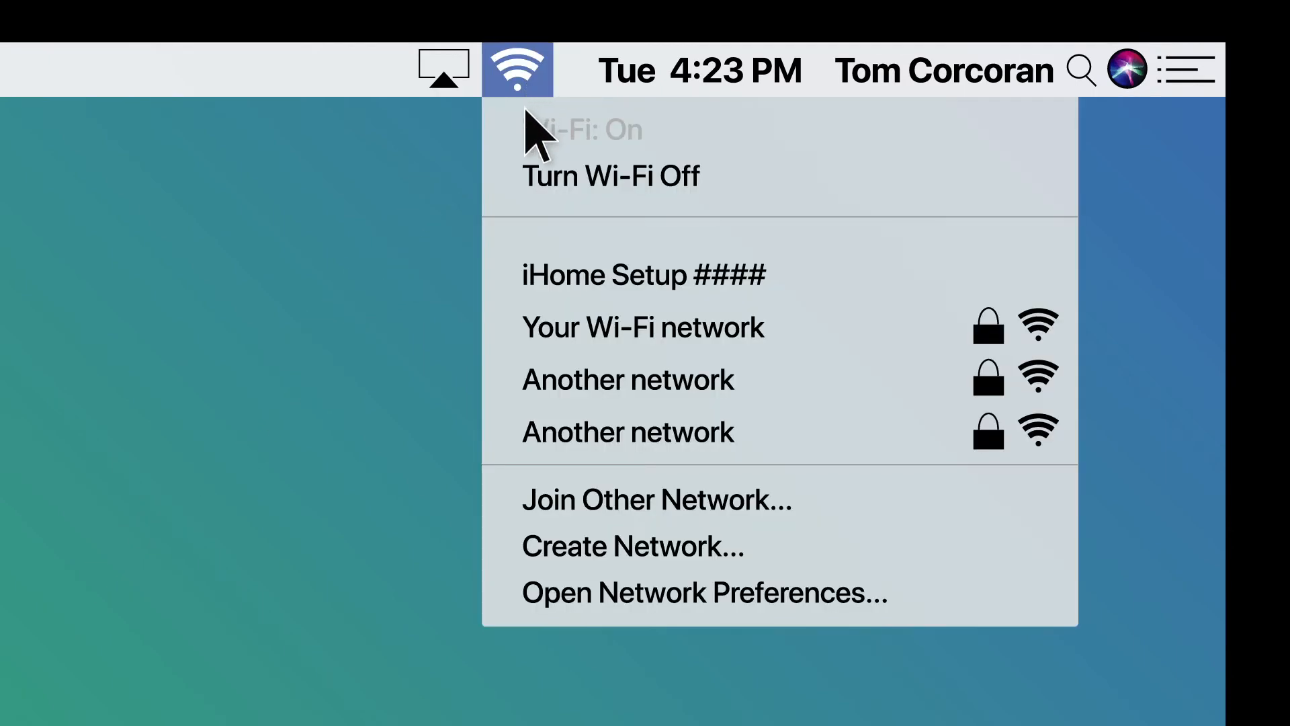
pyautogui.moveTo(539, 185)
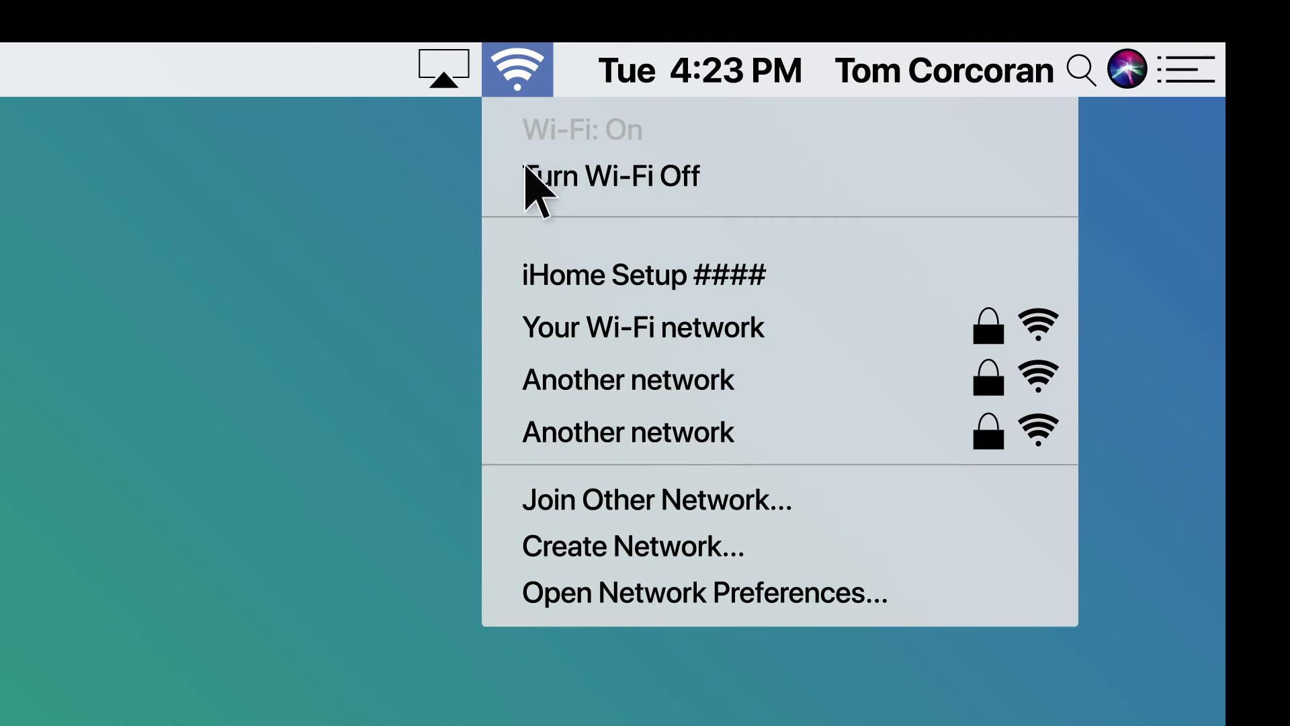
pyautogui.moveTo(543, 247)
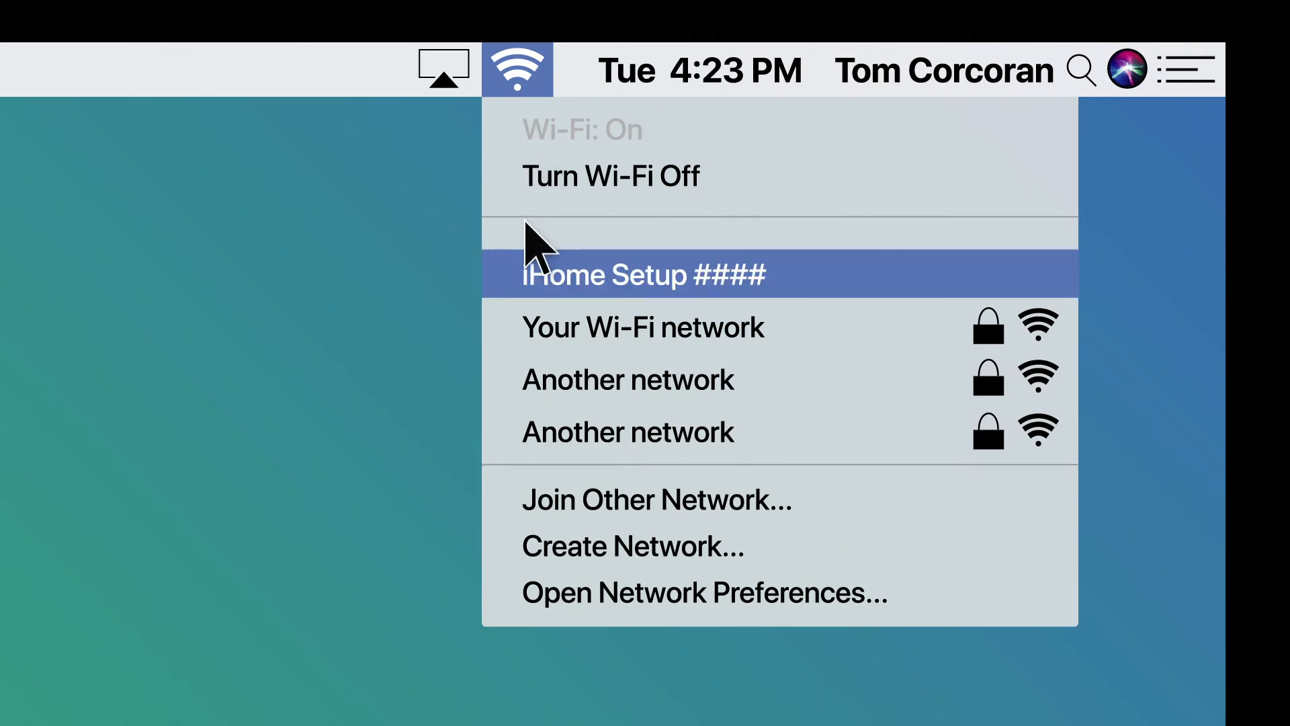
pyautogui.moveTo(539, 295)
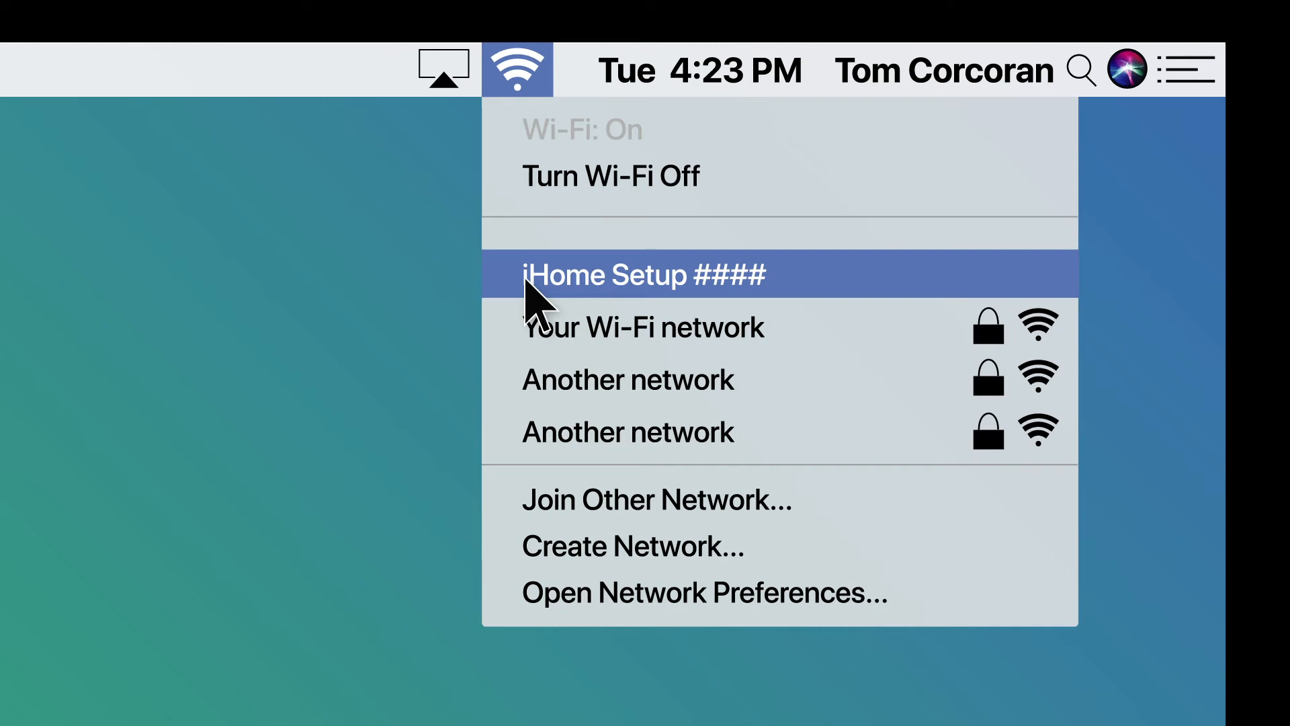
# Join the iHome Setup network so the config page at 192.168.1.12 loads.
pyautogui.click(642, 274)
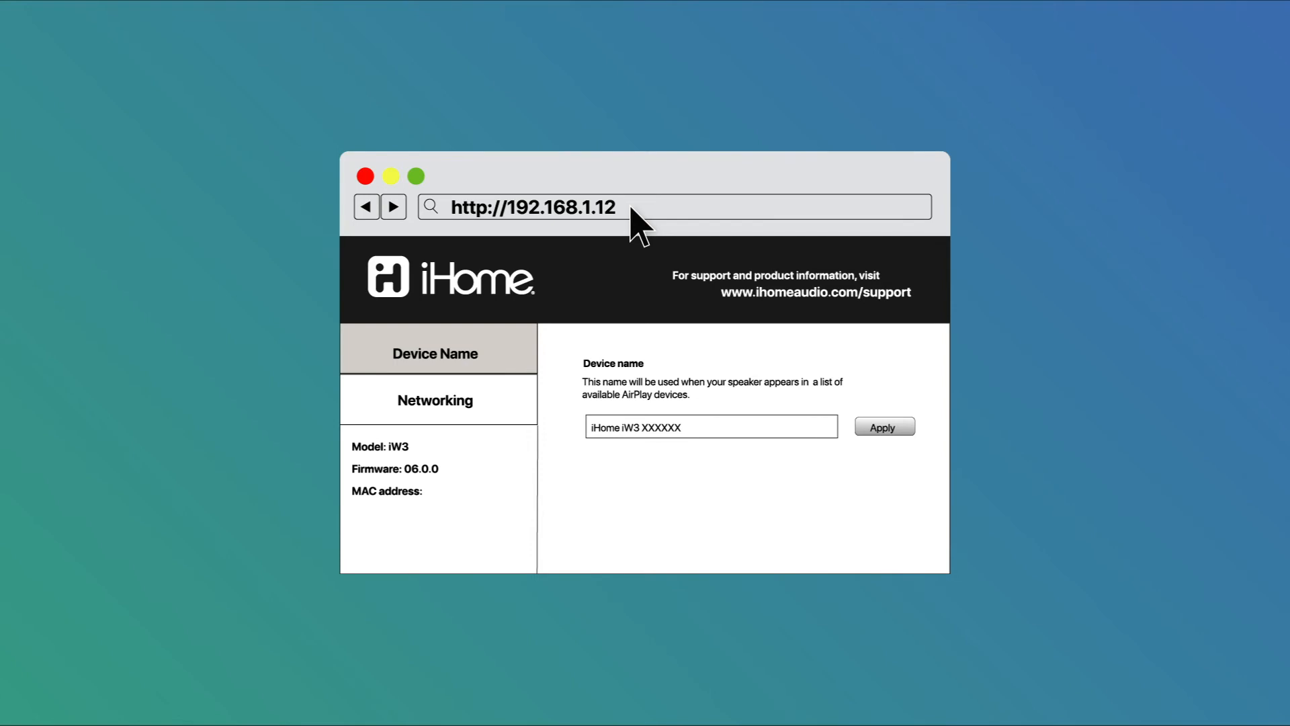
pyautogui.moveTo(548, 352)
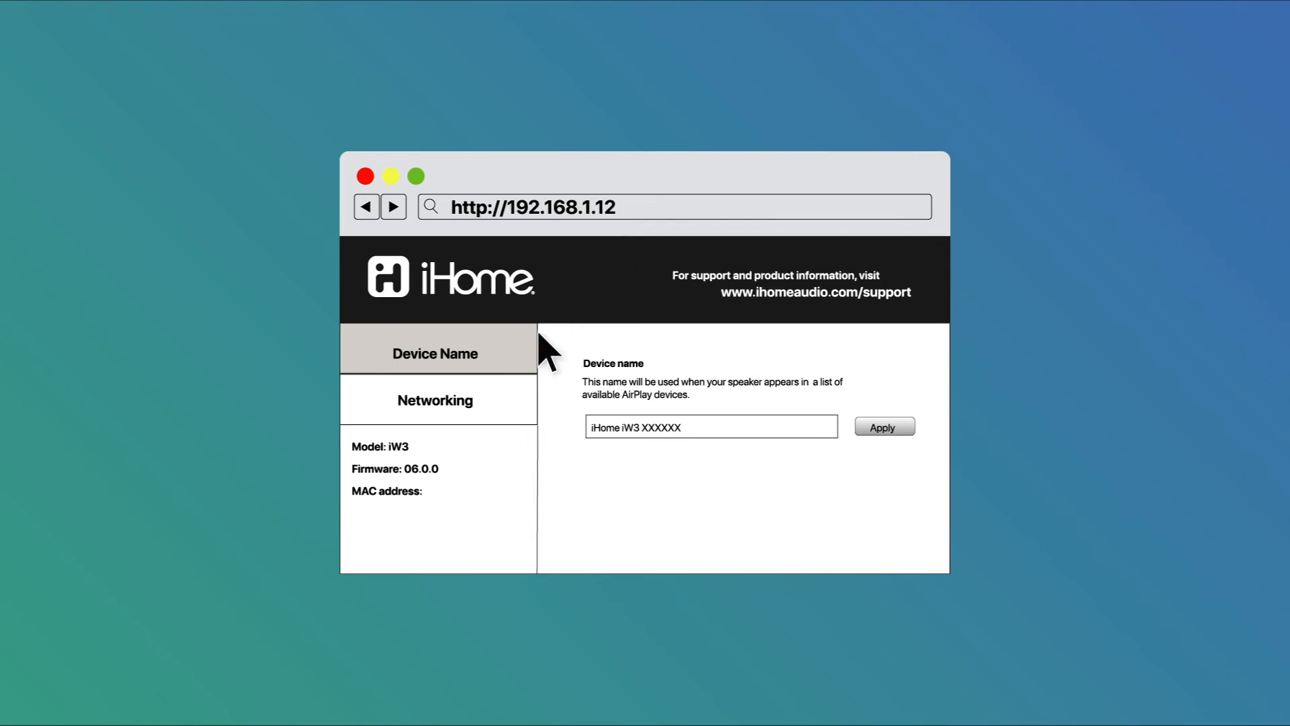
pyautogui.moveTo(495, 418)
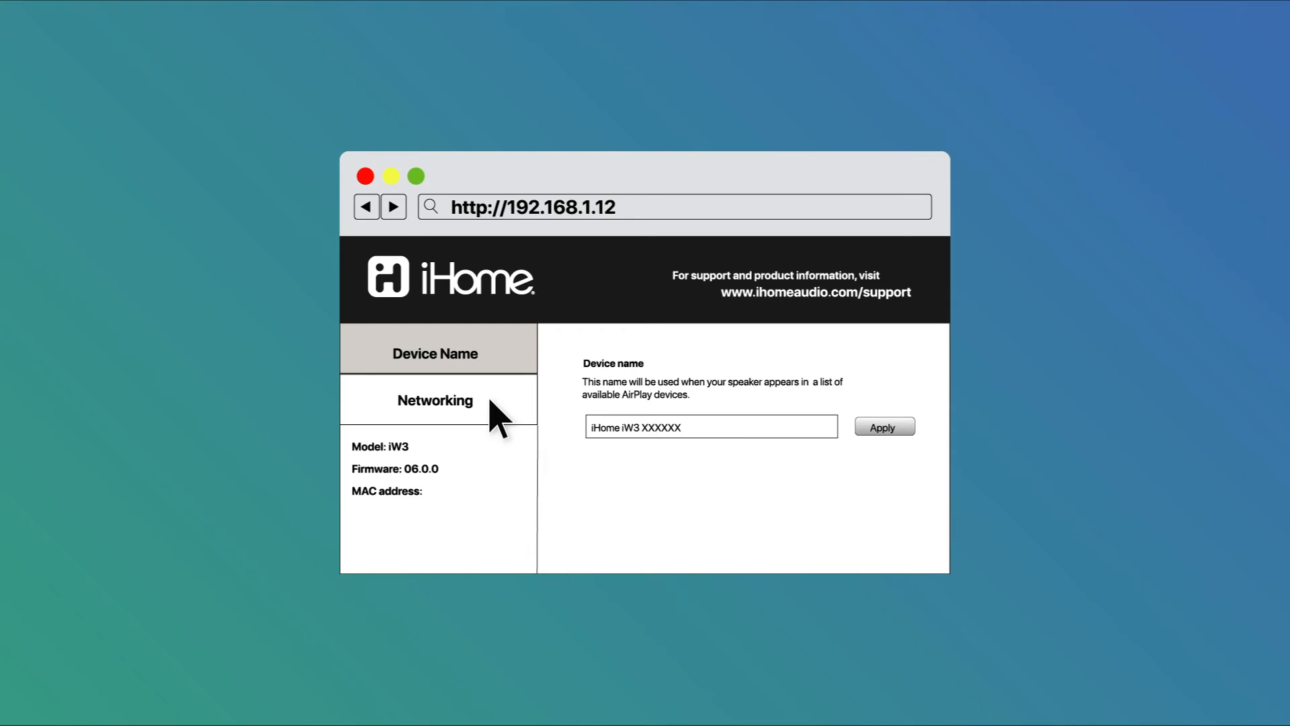
# Switch to the Networking section with the SSID and password fields.
pyautogui.click(435, 401)
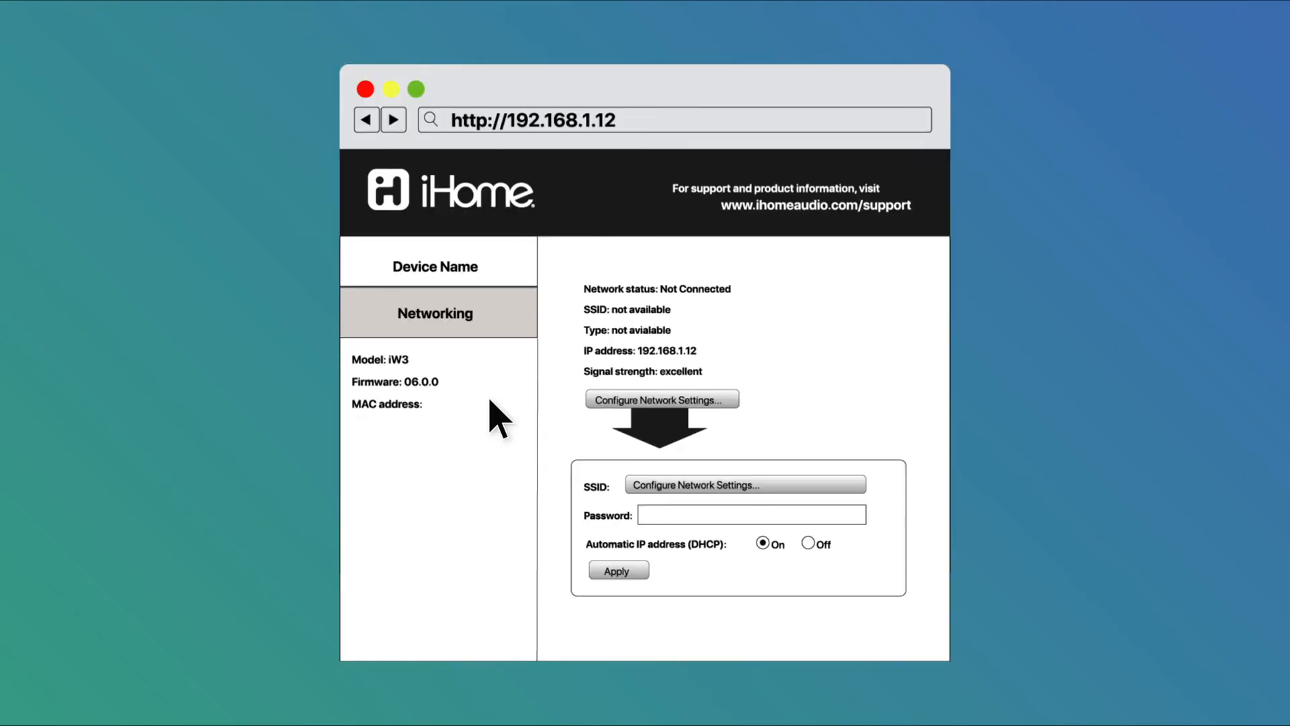
pyautogui.moveTo(674, 473)
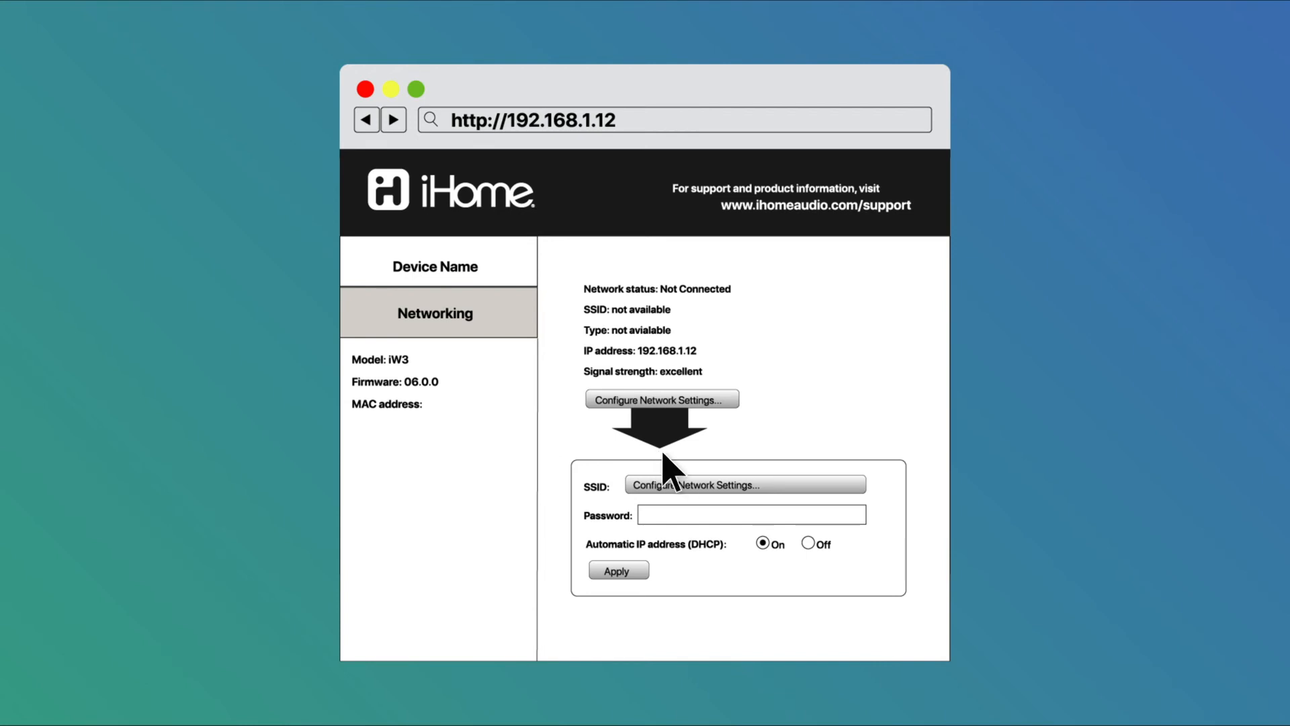
pyautogui.moveTo(769, 507)
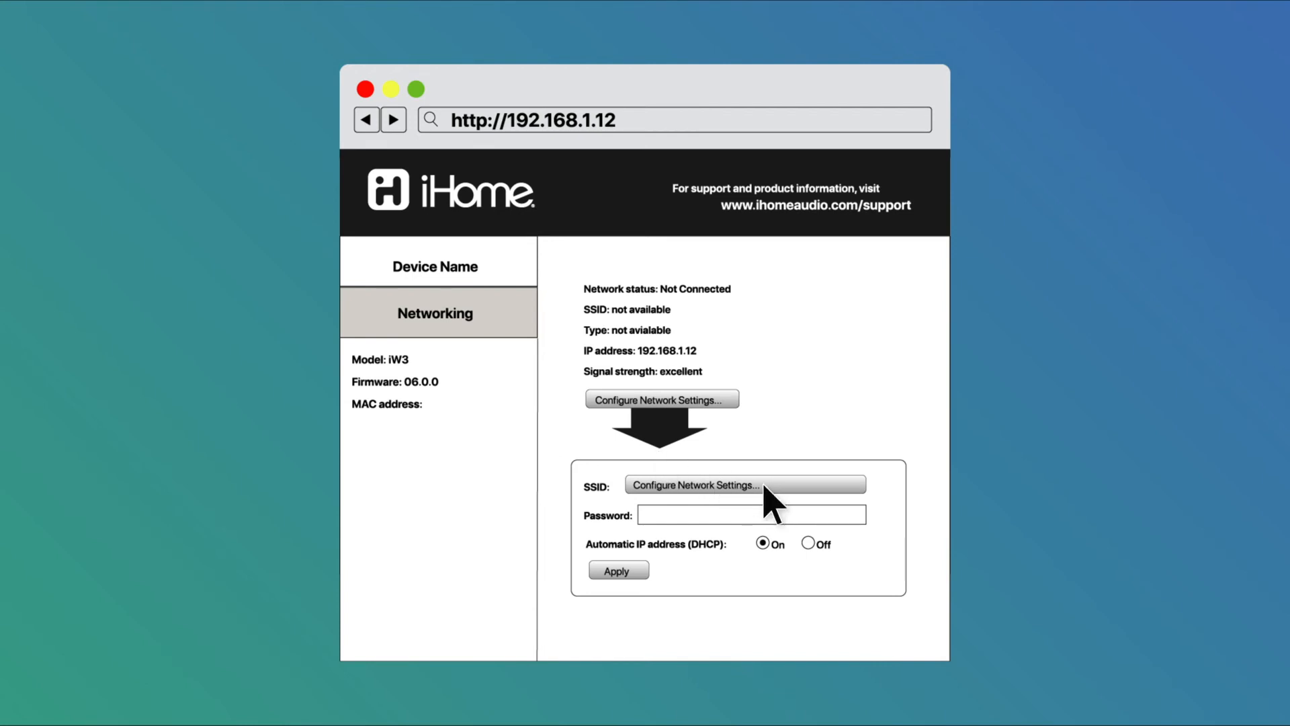
pyautogui.moveTo(744, 523)
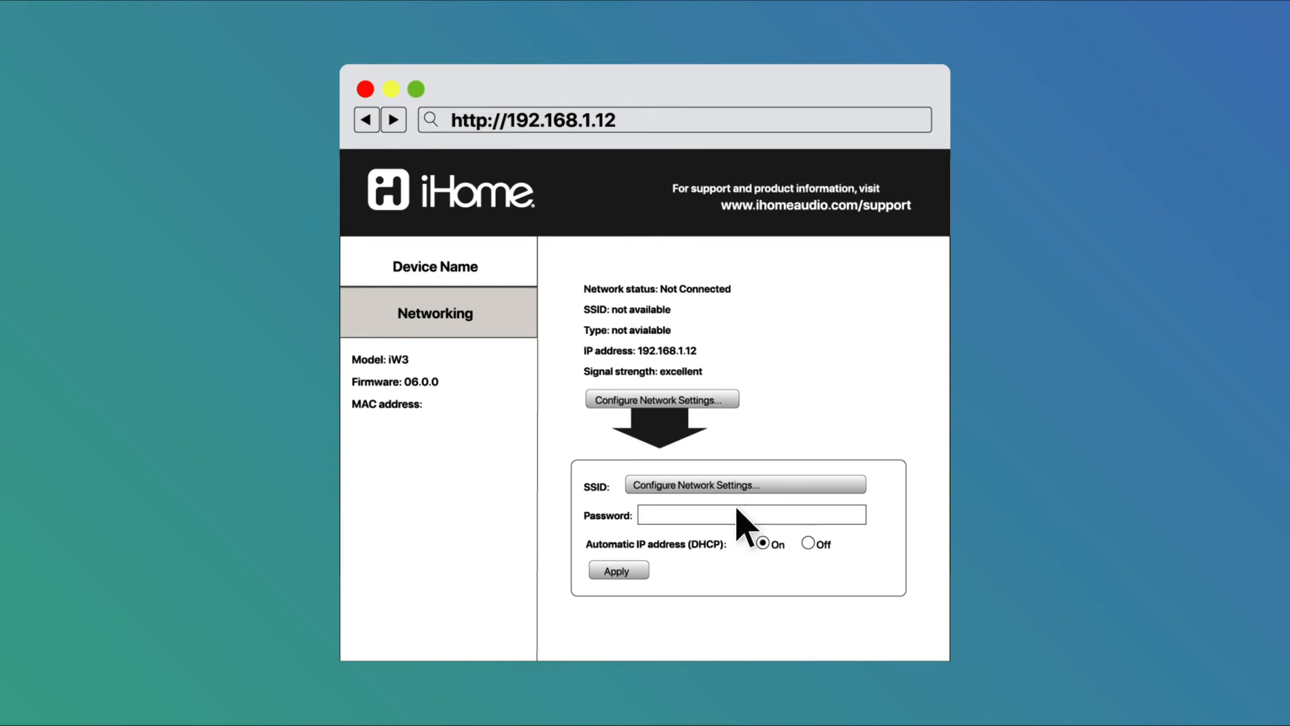
pyautogui.moveTo(737, 531)
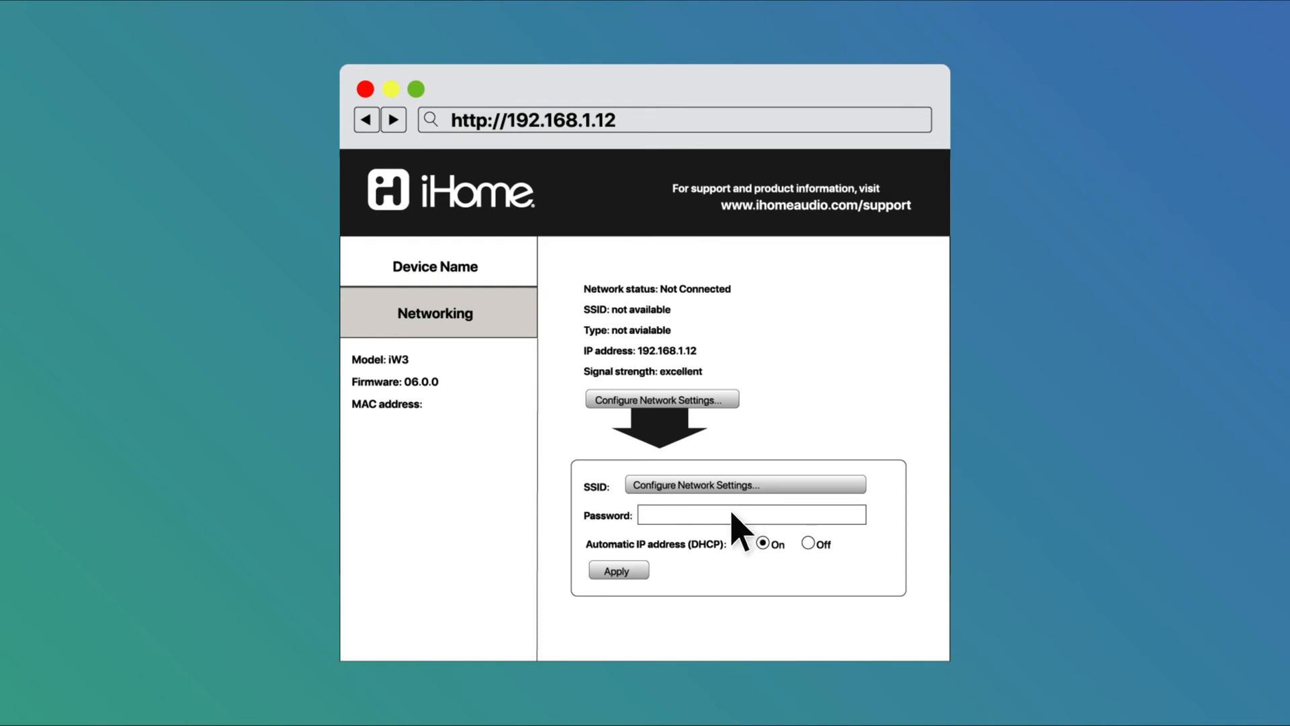
pyautogui.moveTo(709, 554)
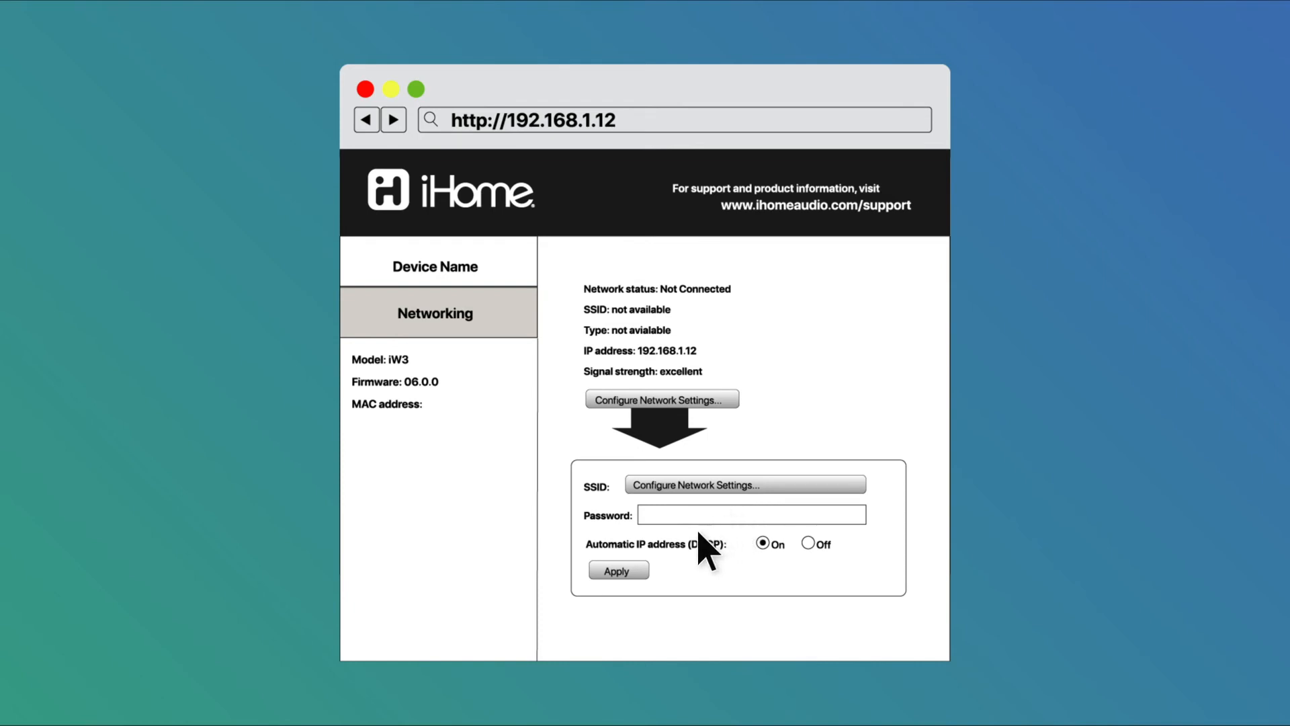
pyautogui.moveTo(647, 585)
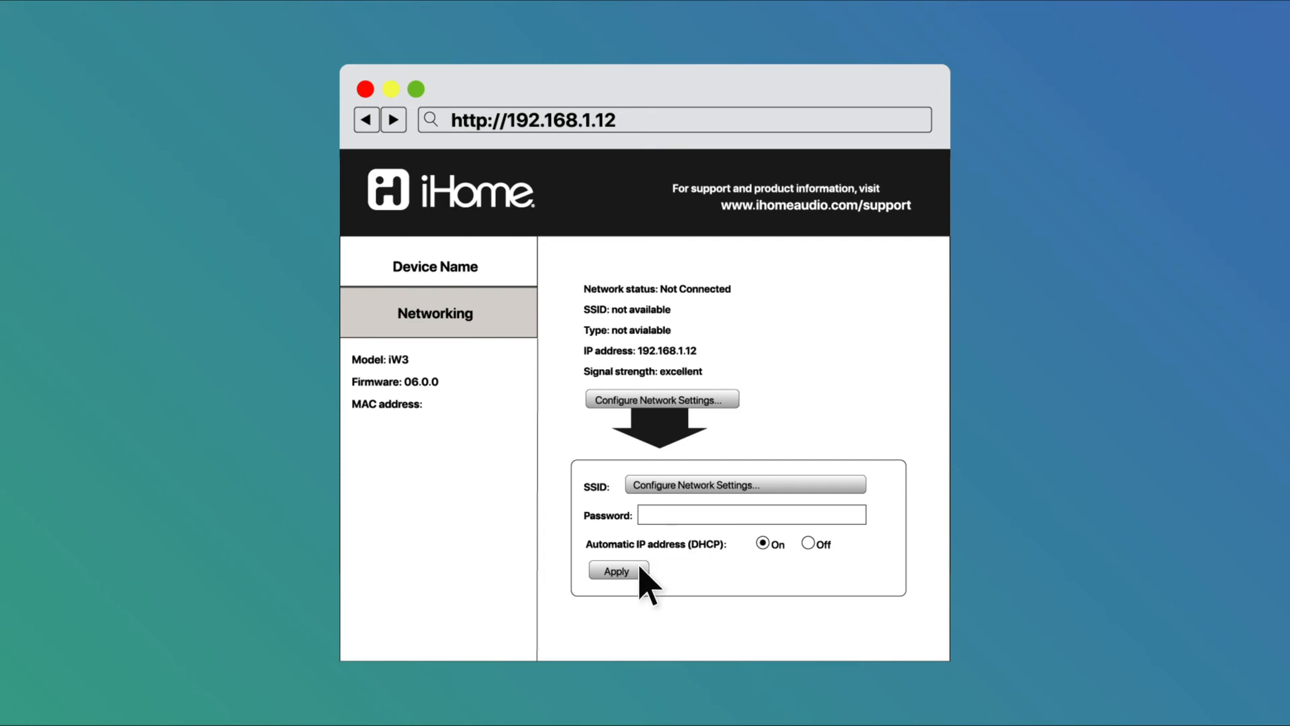